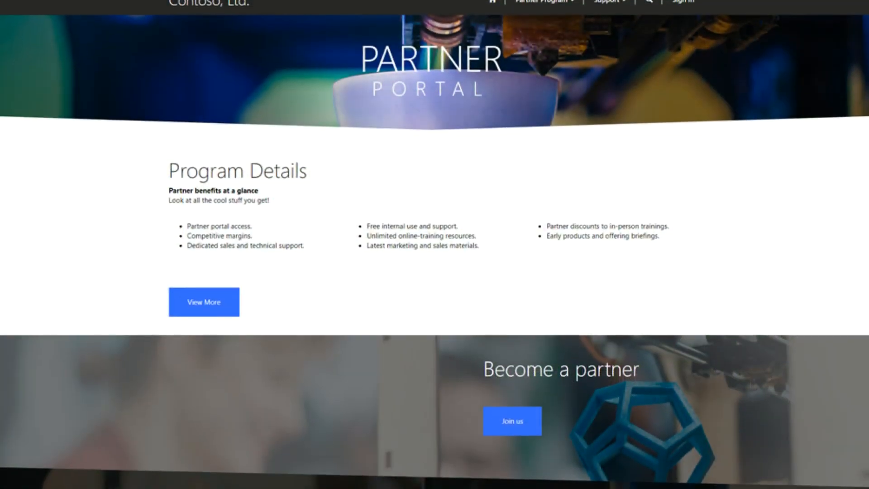
Scroll down through the New Distributed Opportunity page.
scroll("down", 3)
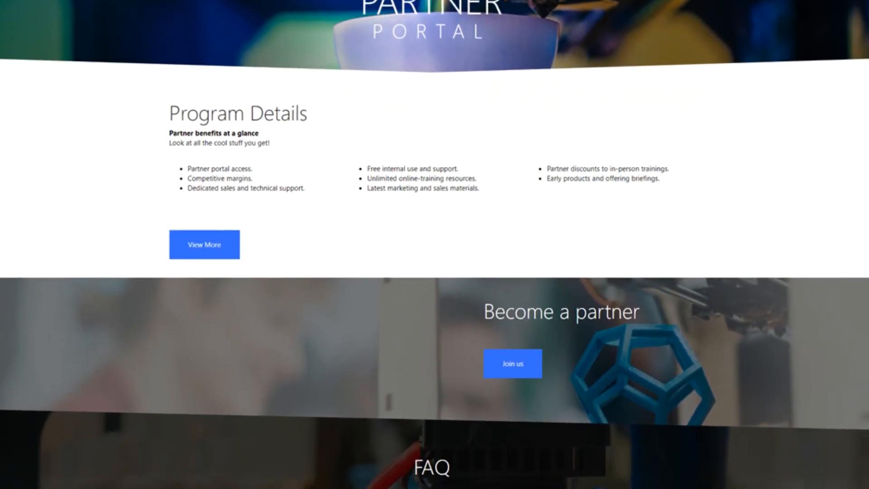
scroll("down", 3)
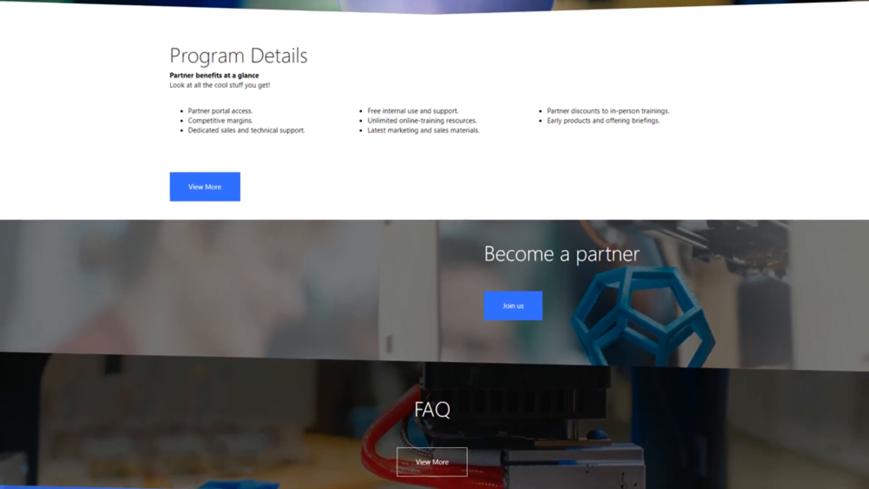
scroll("down", 3)
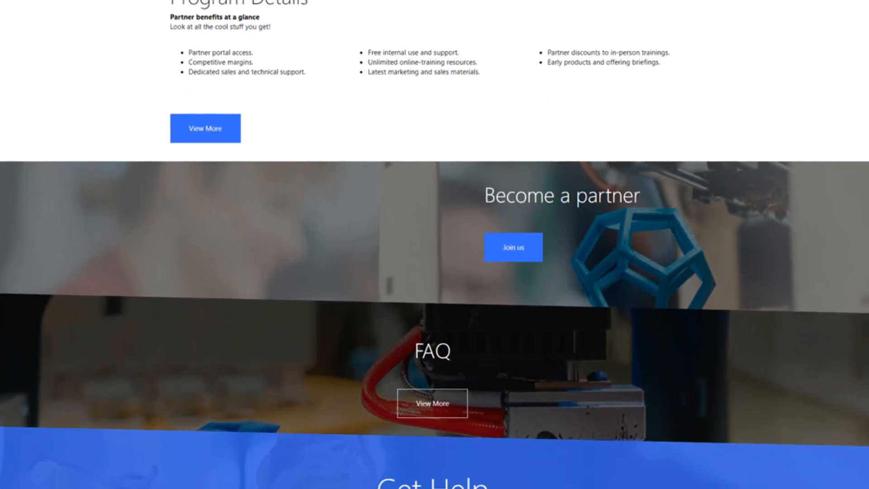
scroll("down", 3)
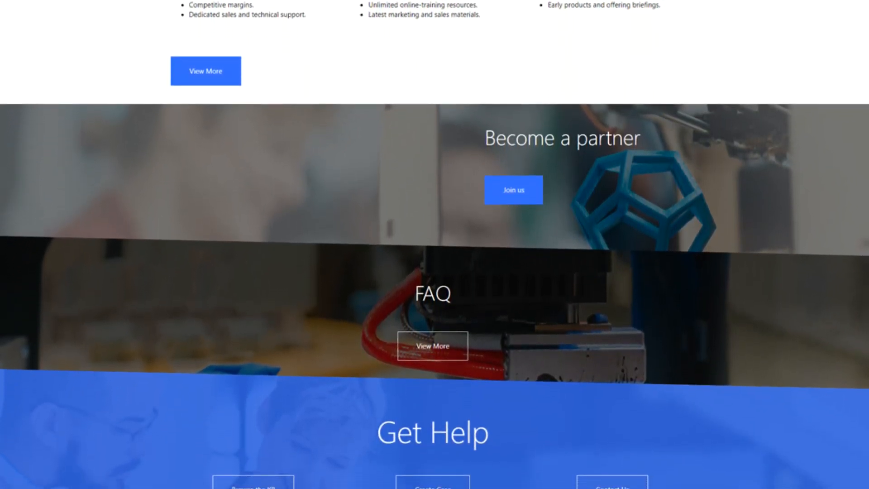
scroll("down", 3)
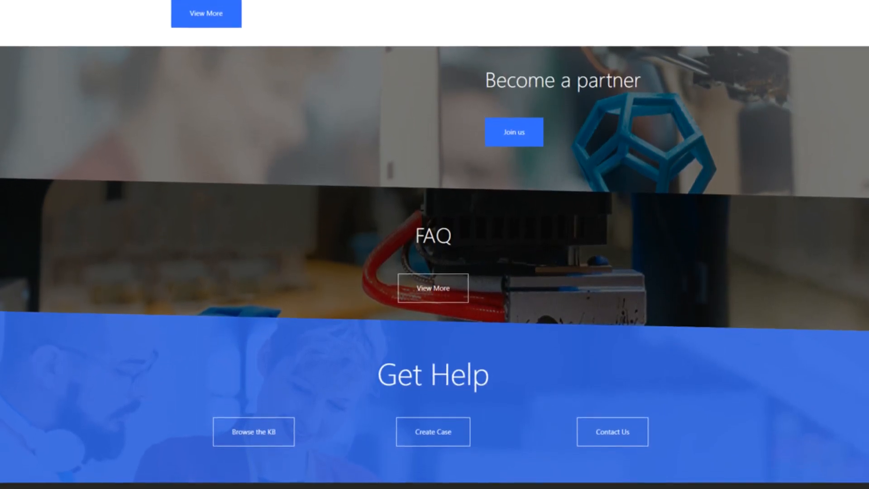
scroll("down", 3)
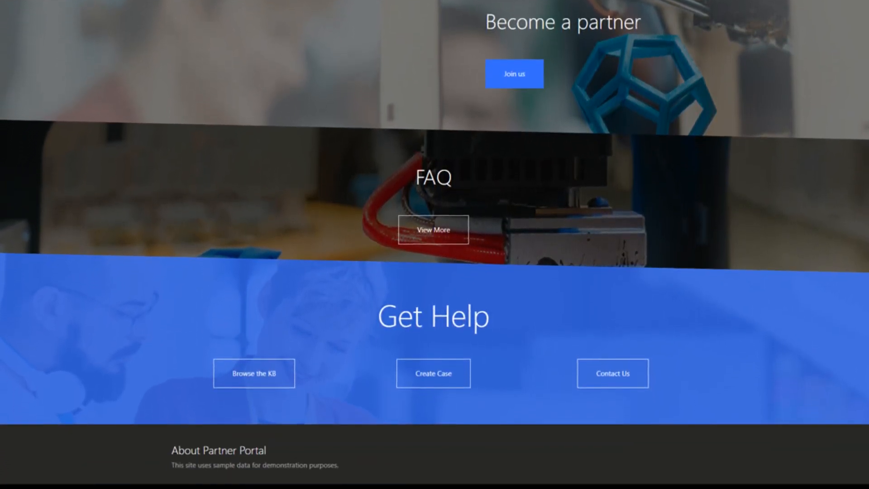
scroll("down", 3)
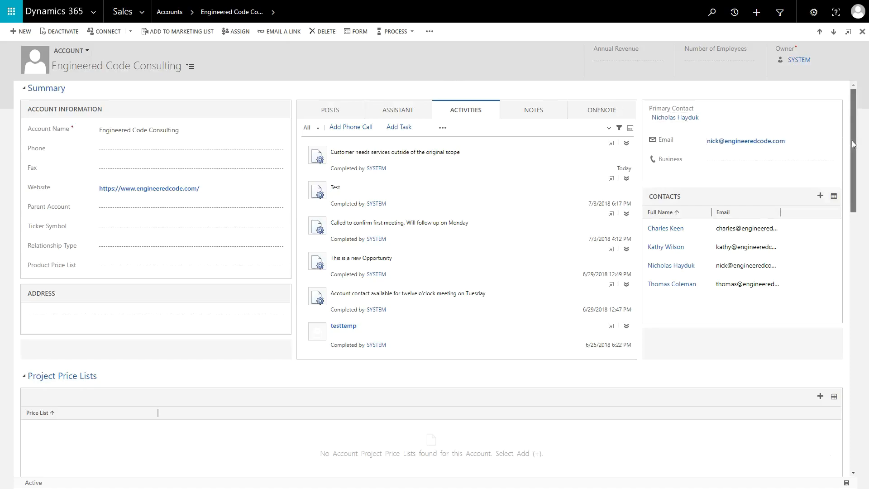
scroll("down", 3)
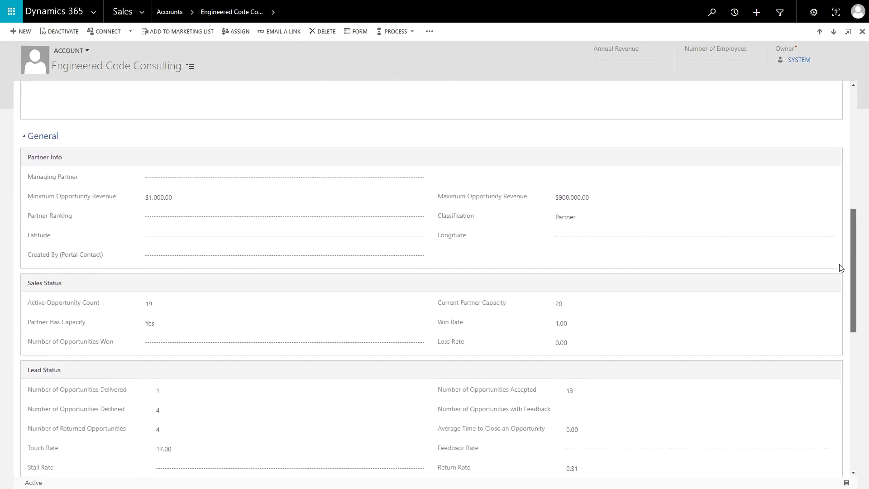
scroll("down", 3)
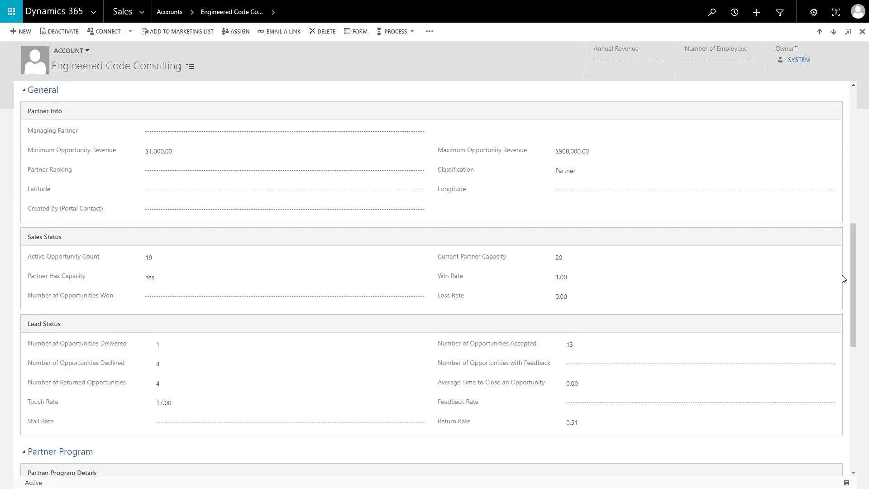
mouse_move(849, 277)
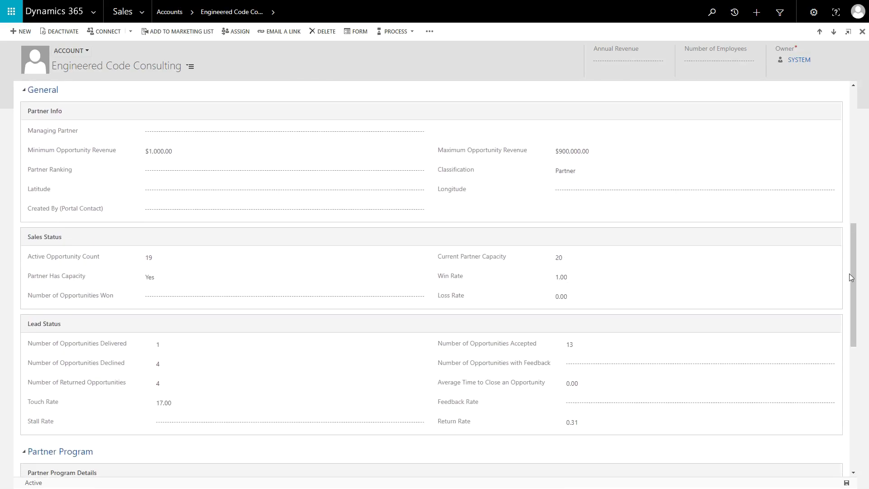
scroll("down", 3)
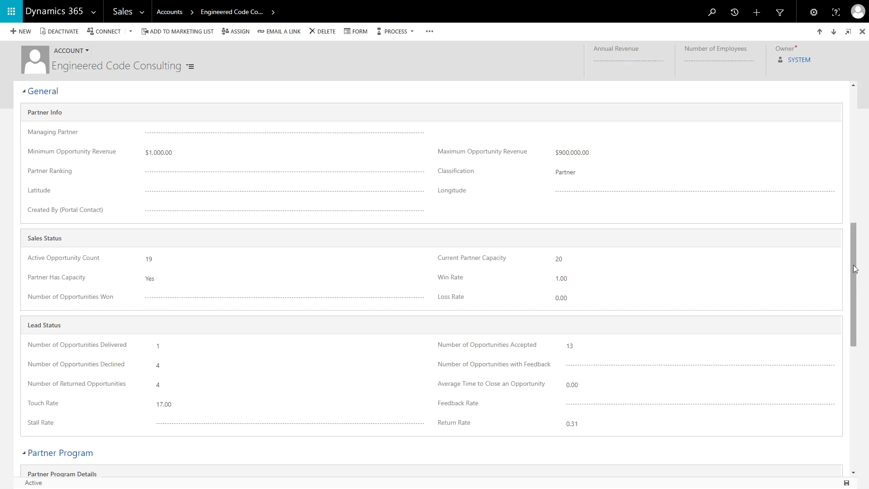
Open the opportunity's Advanced Find, looking for Trigger Distribution Workflow Actions.
left_click(283, 172)
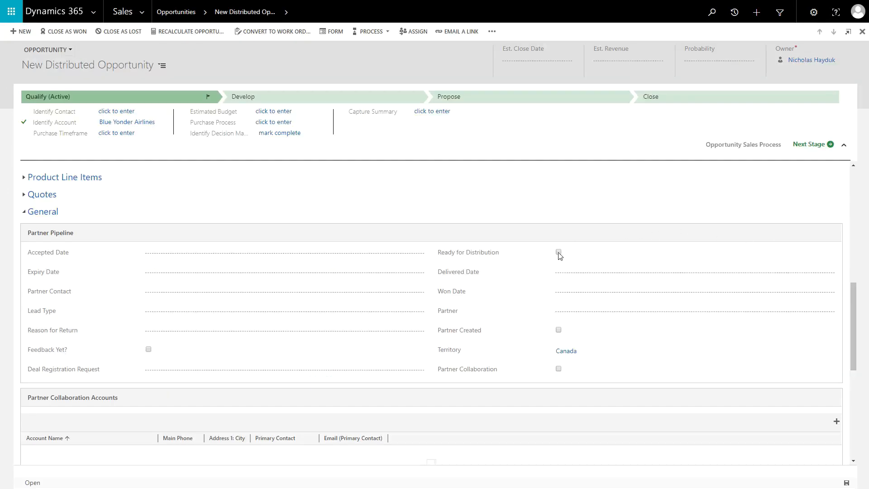
left_click(558, 252)
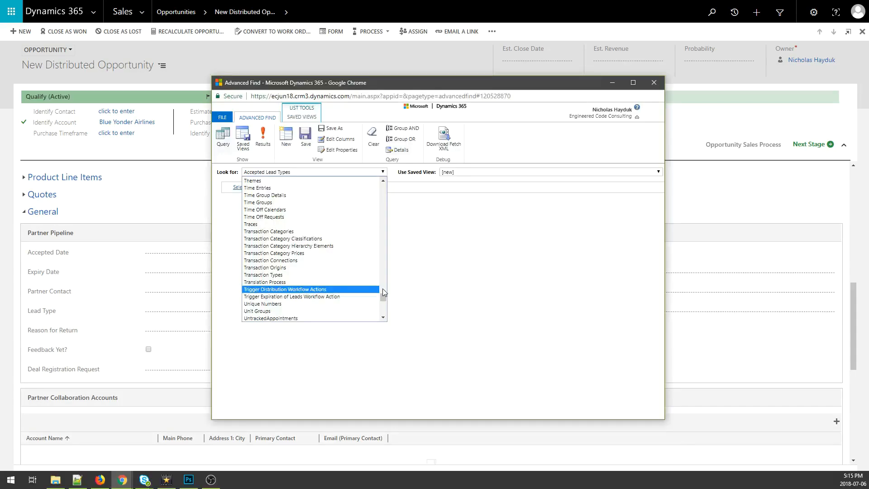
left_click(285, 289)
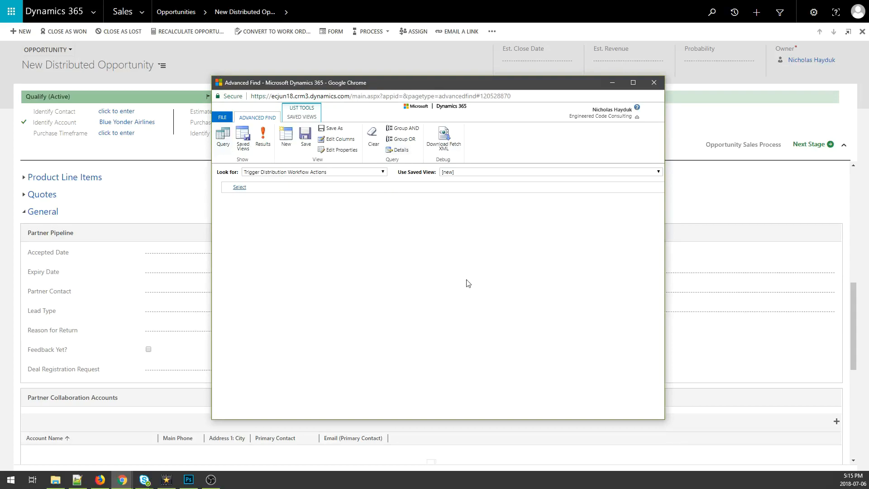